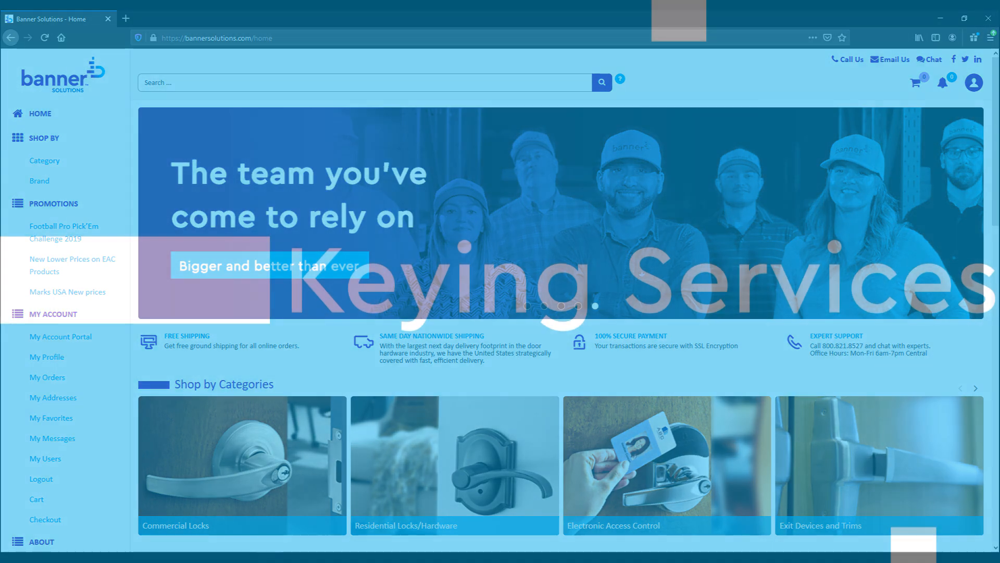
Step: Open the Residential Locks/Hardware category from the home page
{"action": "left_click", "coordinate": [454, 466]}
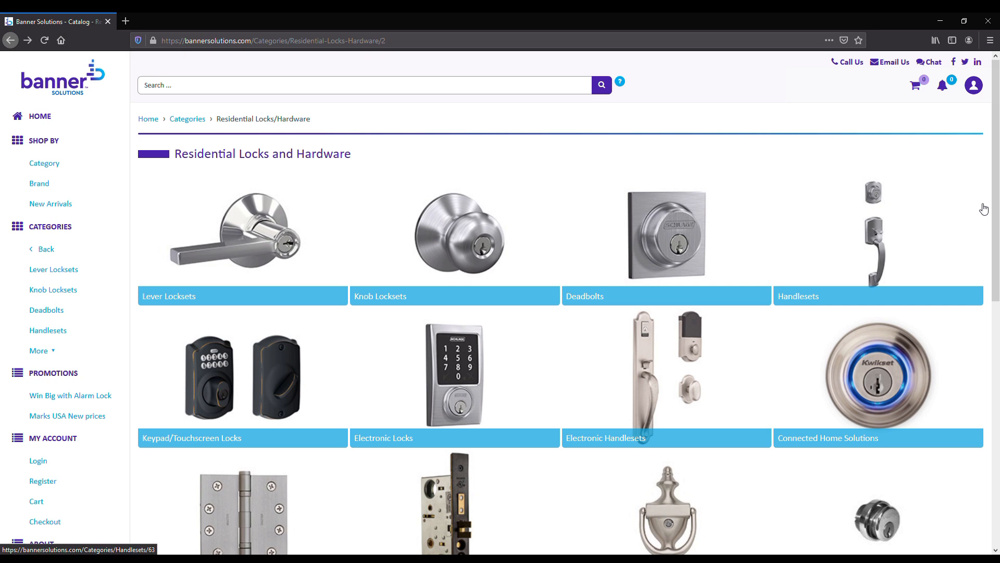
{"action": "mouse_move", "coordinate": [958, 204]}
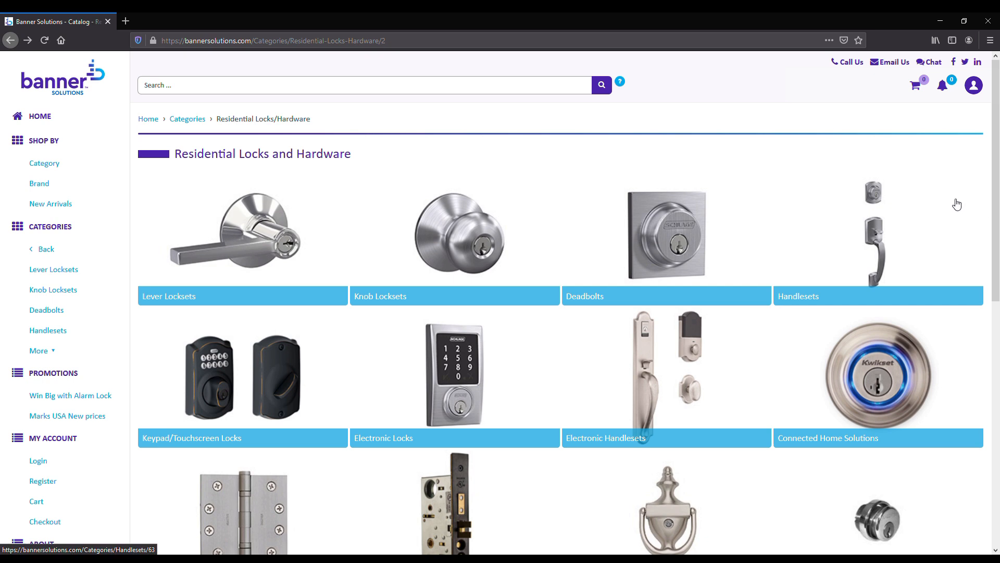
{"action": "mouse_move", "coordinate": [702, 230]}
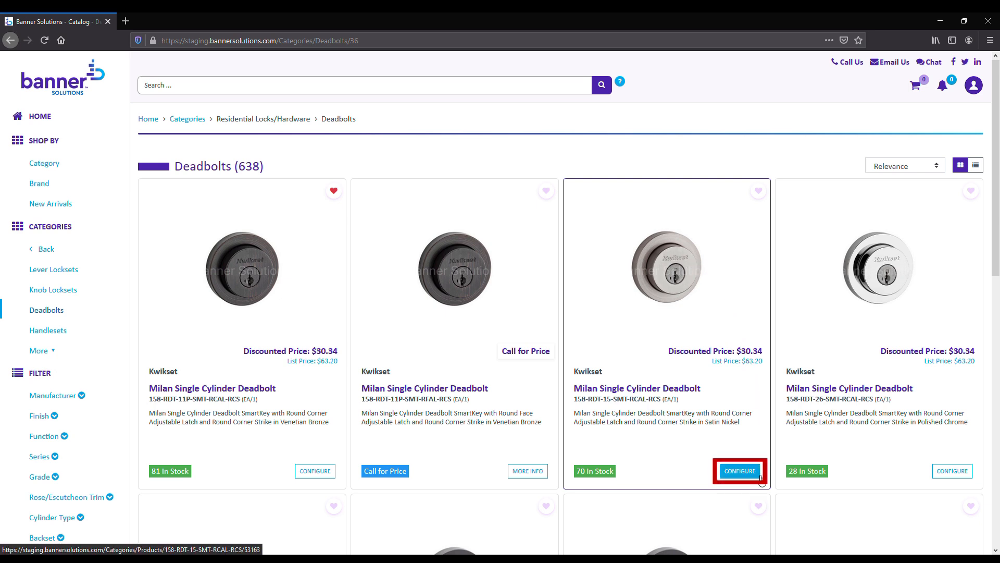
Step: Open the Satin Nickel Milan Single Cylinder Deadbolt product page via Configure
{"action": "left_click", "coordinate": [739, 471]}
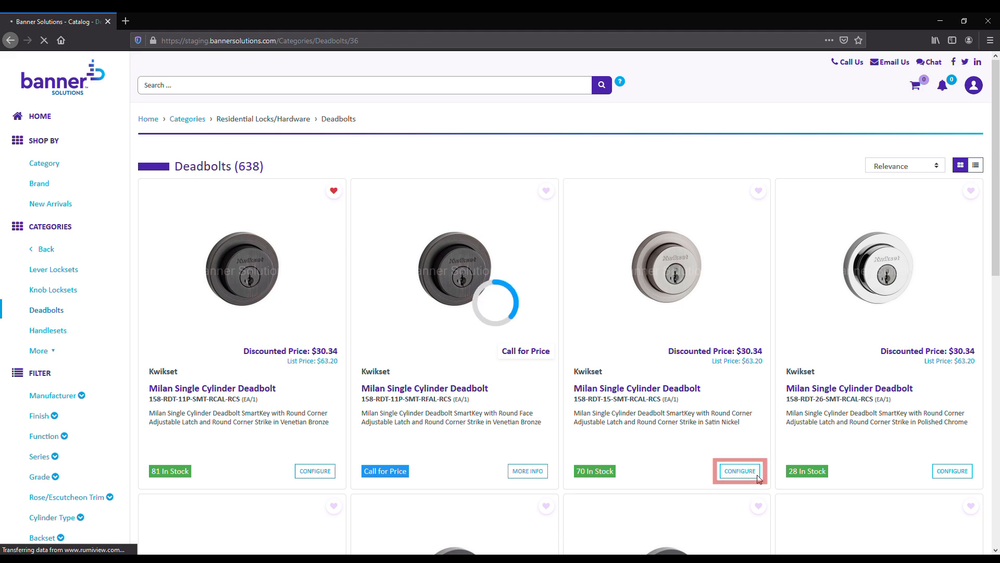
{"action": "left_click", "coordinate": [738, 471]}
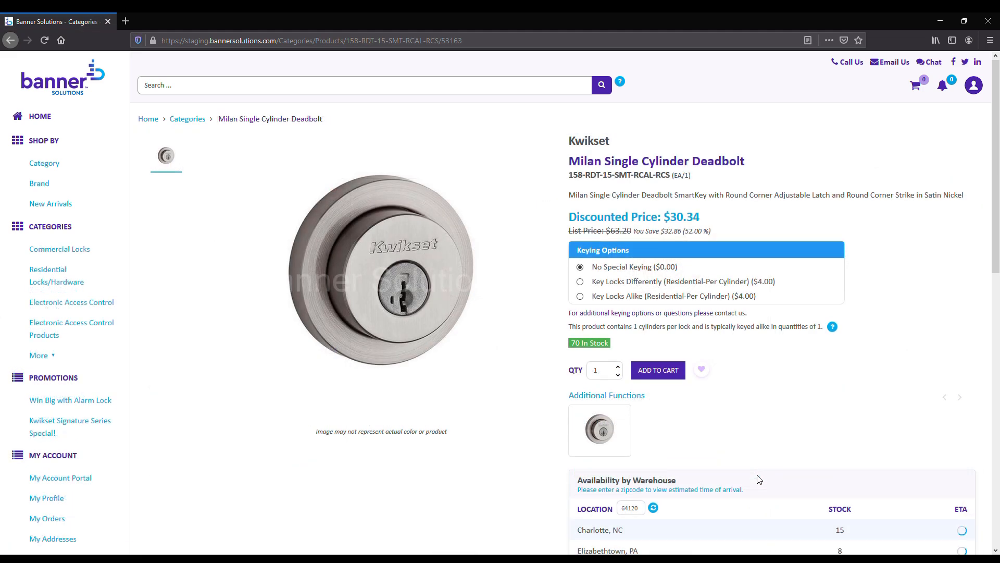
{"action": "mouse_move", "coordinate": [781, 412]}
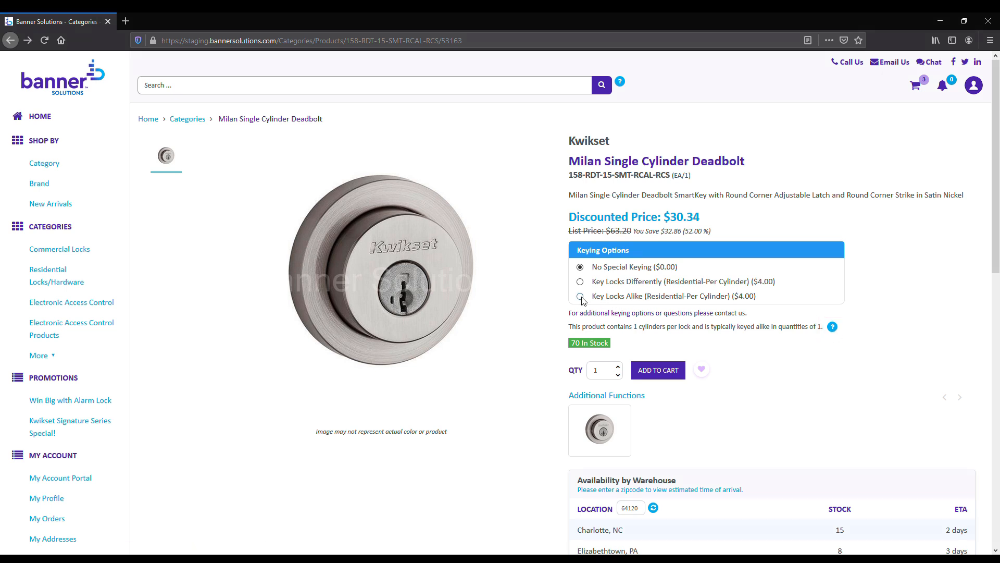
Step: Add 3 Satin Nickel Milan deadbolts keyed alike to the cart and view the summary
{"action": "left_click", "coordinate": [580, 296]}
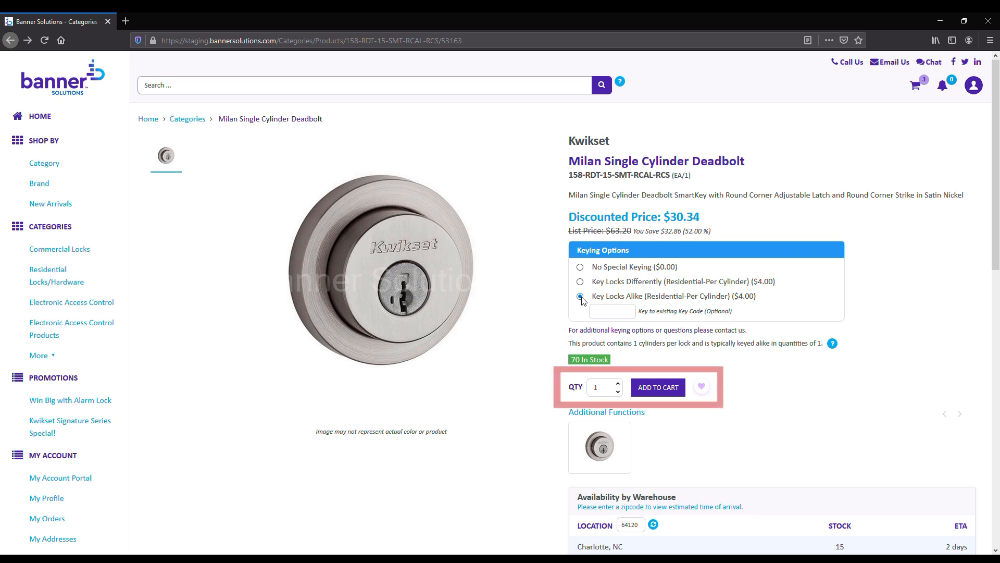
{"action": "left_click", "coordinate": [616, 384]}
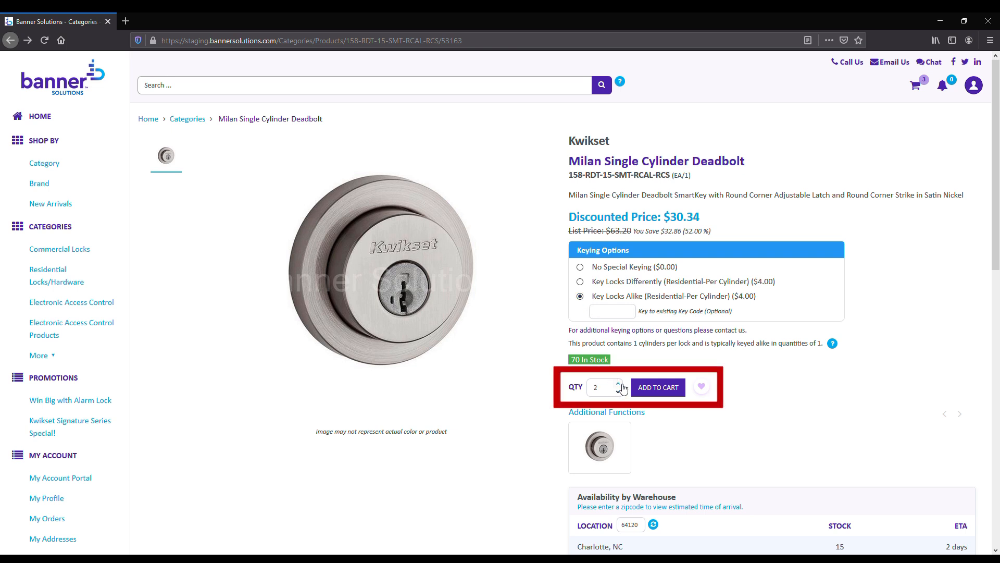
{"action": "left_click", "coordinate": [617, 384]}
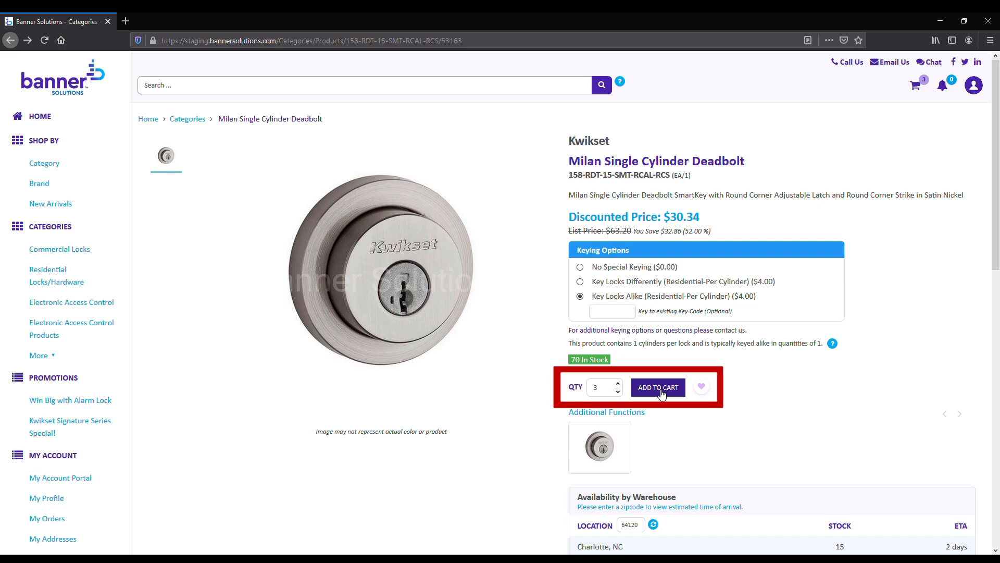
{"action": "left_click", "coordinate": [657, 387]}
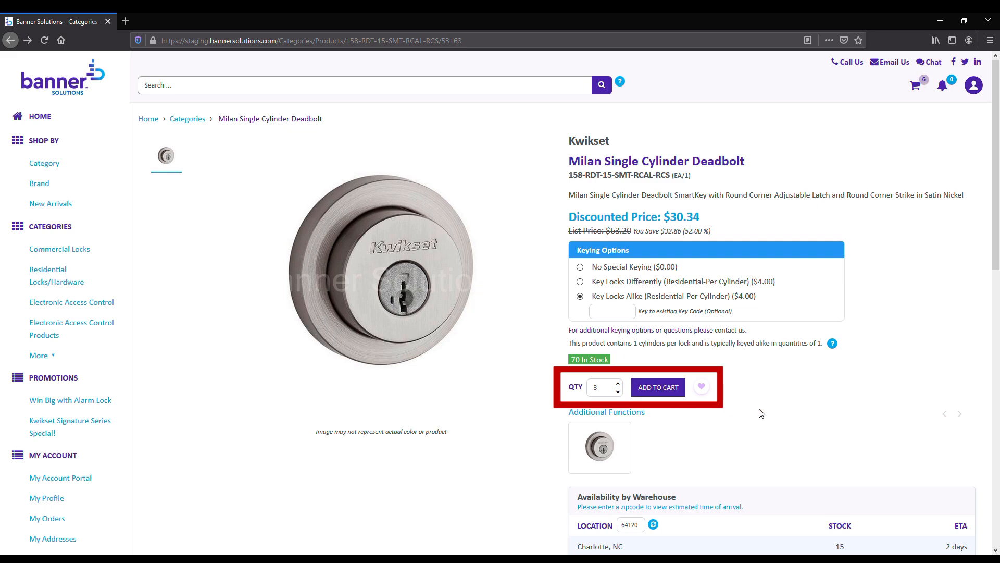
{"action": "mouse_move", "coordinate": [917, 85]}
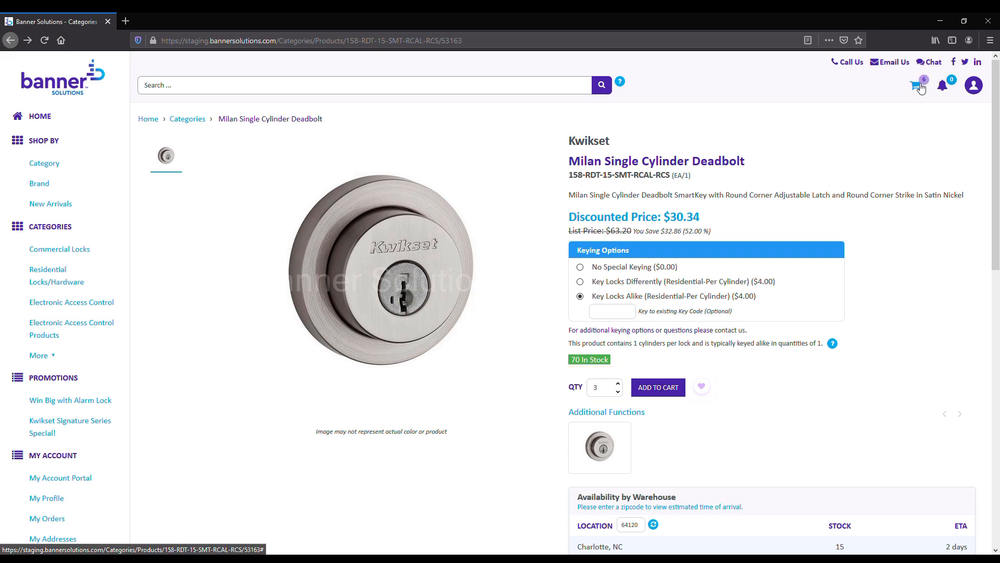
{"action": "left_click", "coordinate": [917, 85]}
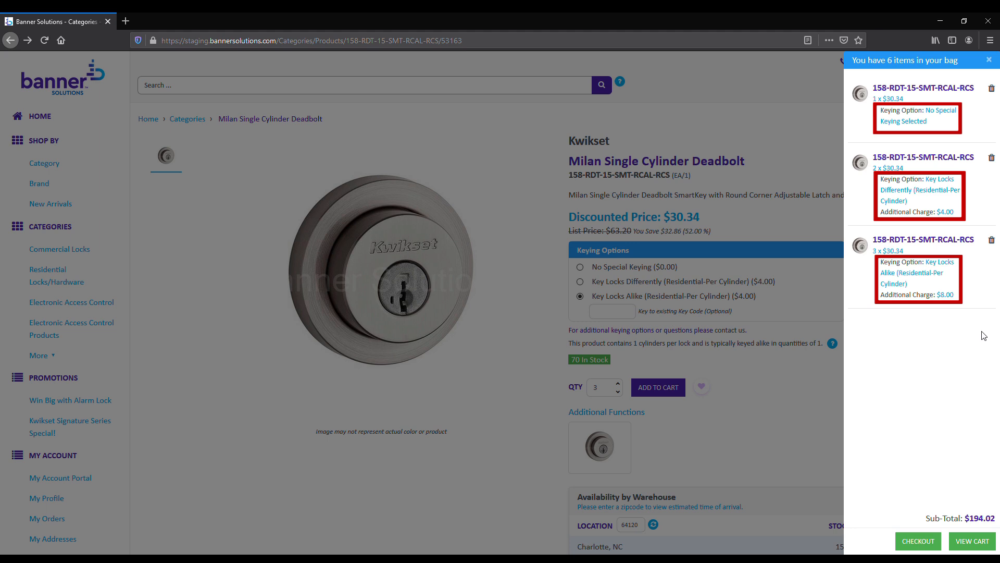
{"action": "mouse_move", "coordinate": [972, 541]}
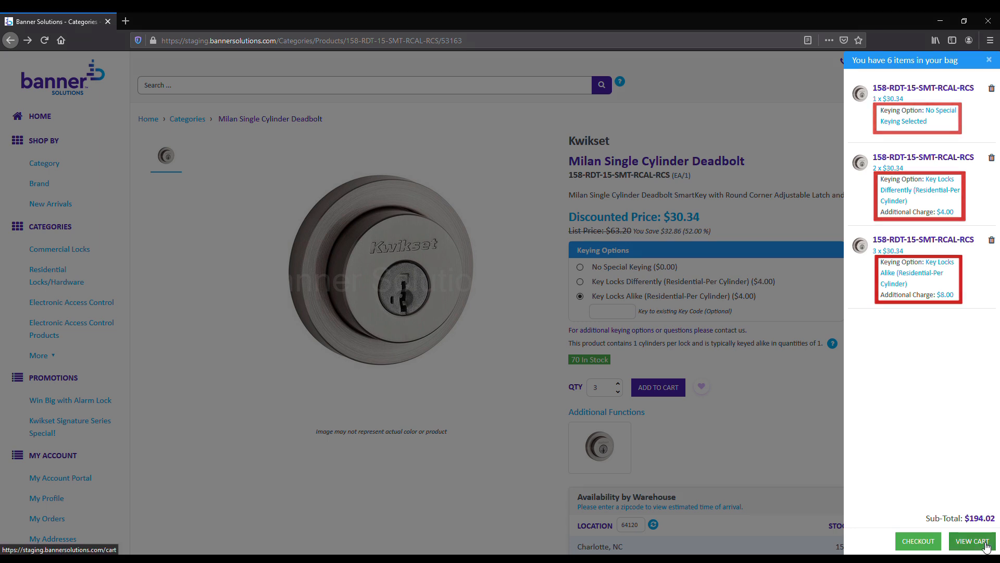
Step: Go from the mini cart to the full Shopping Cart page
{"action": "left_click", "coordinate": [972, 541]}
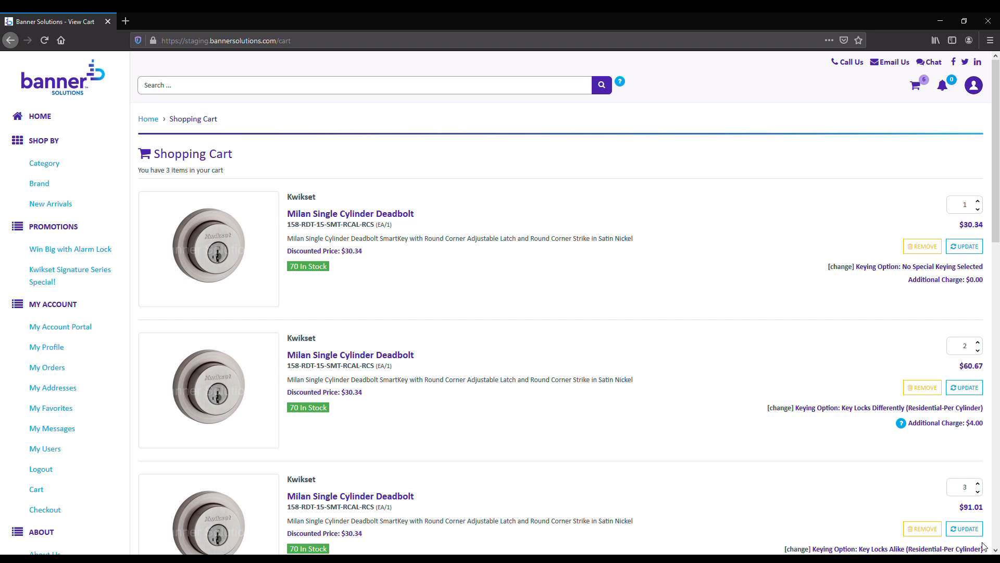
{"action": "mouse_move", "coordinate": [917, 312]}
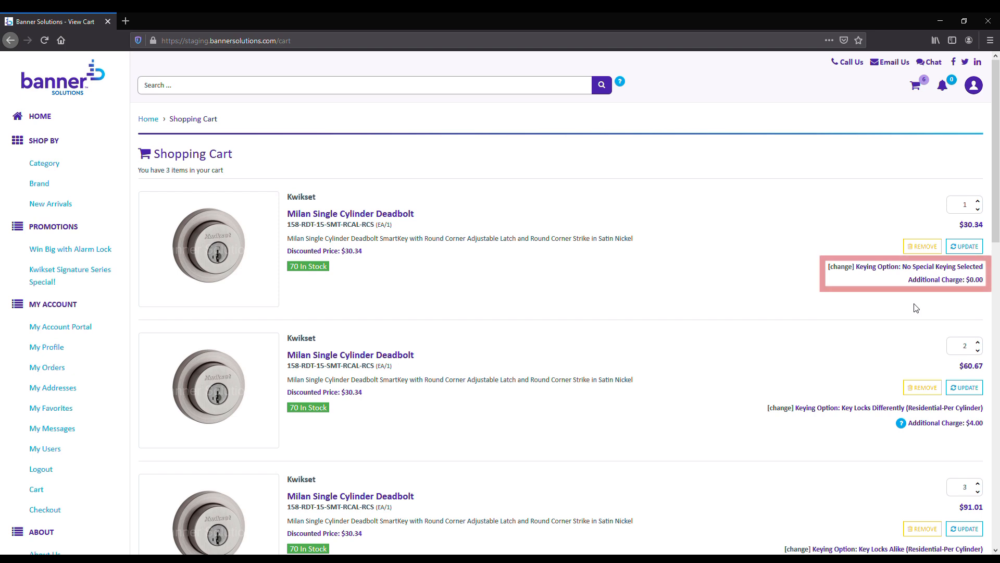
{"action": "mouse_move", "coordinate": [850, 279]}
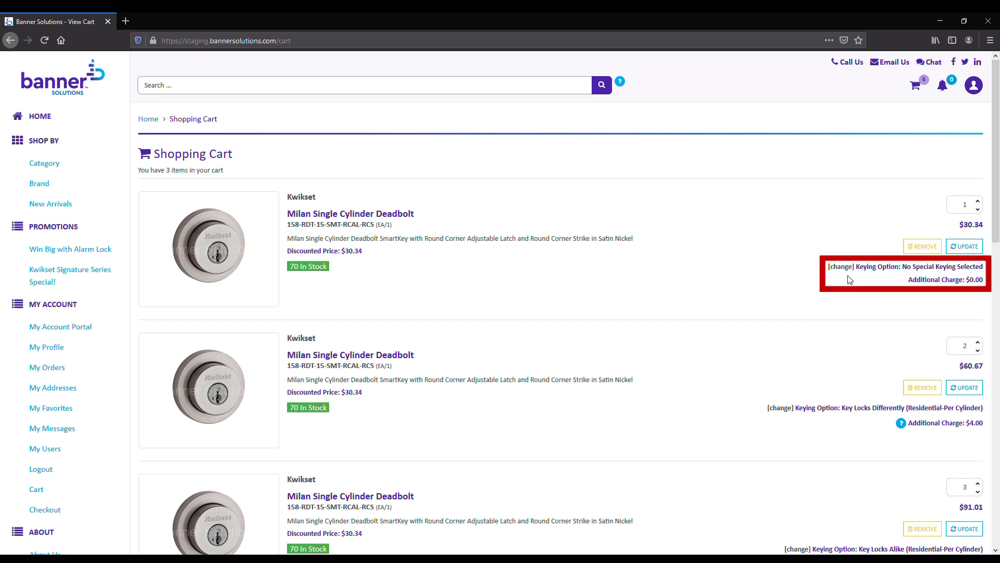
{"action": "mouse_move", "coordinate": [842, 266]}
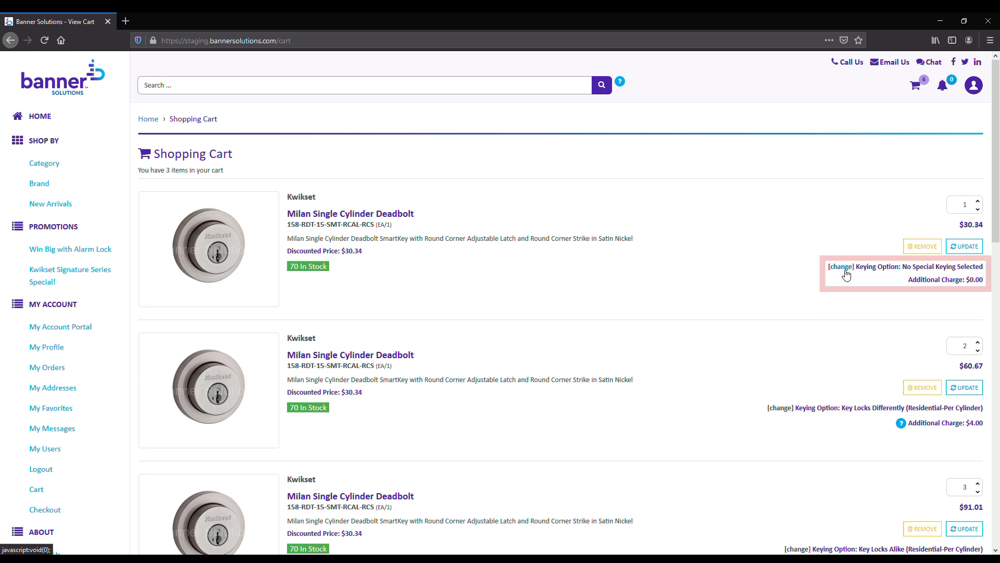
Step: Change the single no-keying deadbolt's option to Key Locks Differently
{"action": "left_click", "coordinate": [843, 267]}
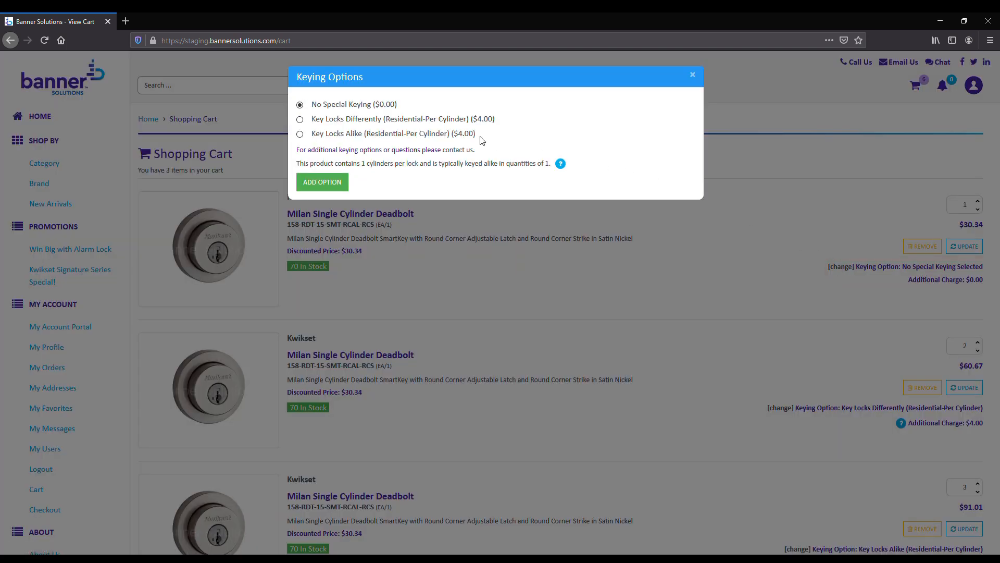
{"action": "left_click", "coordinate": [300, 120]}
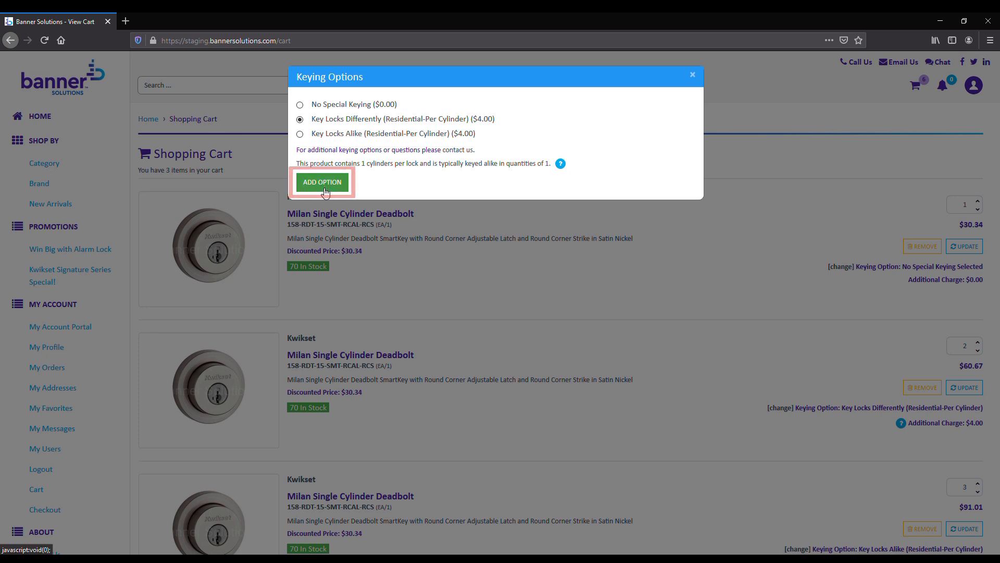
{"action": "left_click", "coordinate": [322, 182]}
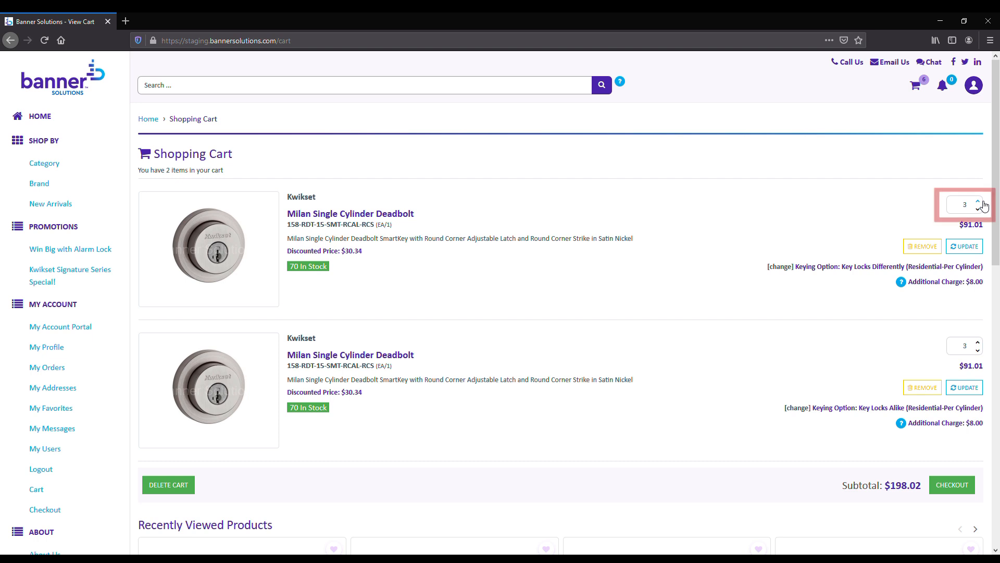
Step: Lower the keyed-differently line to quantity 2 and update the cart
{"action": "left_click", "coordinate": [981, 202]}
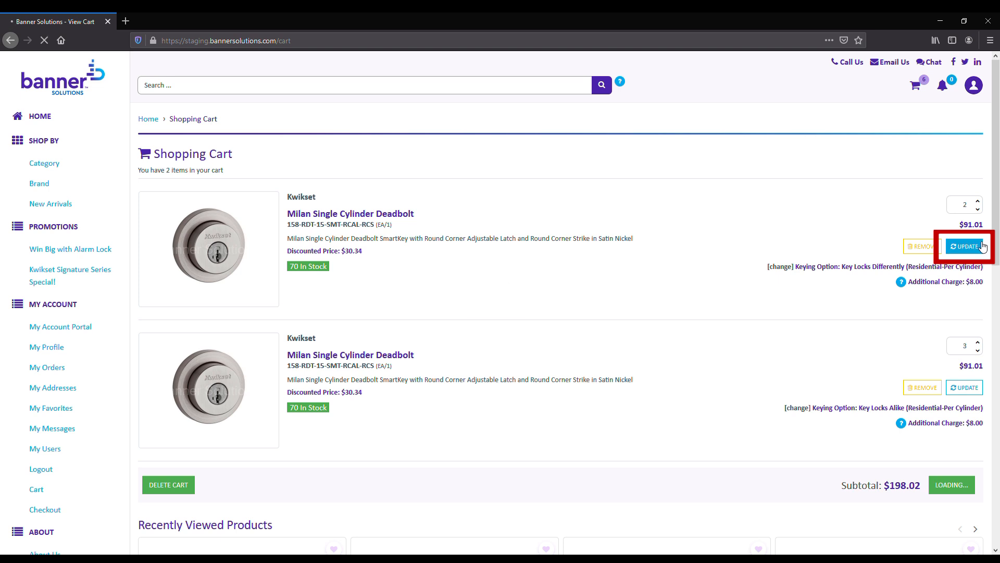
{"action": "left_click", "coordinate": [965, 246]}
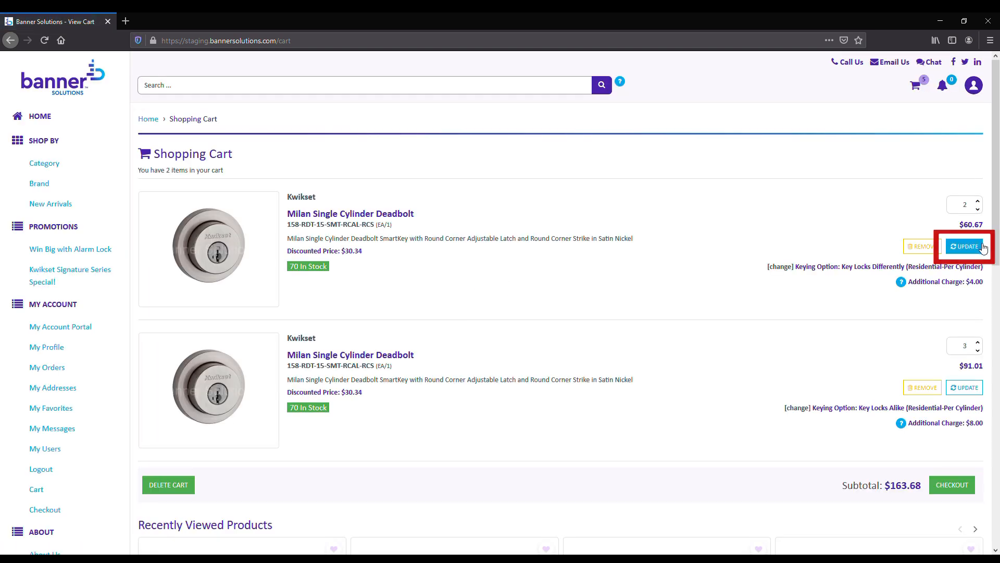
{"action": "mouse_move", "coordinate": [952, 484]}
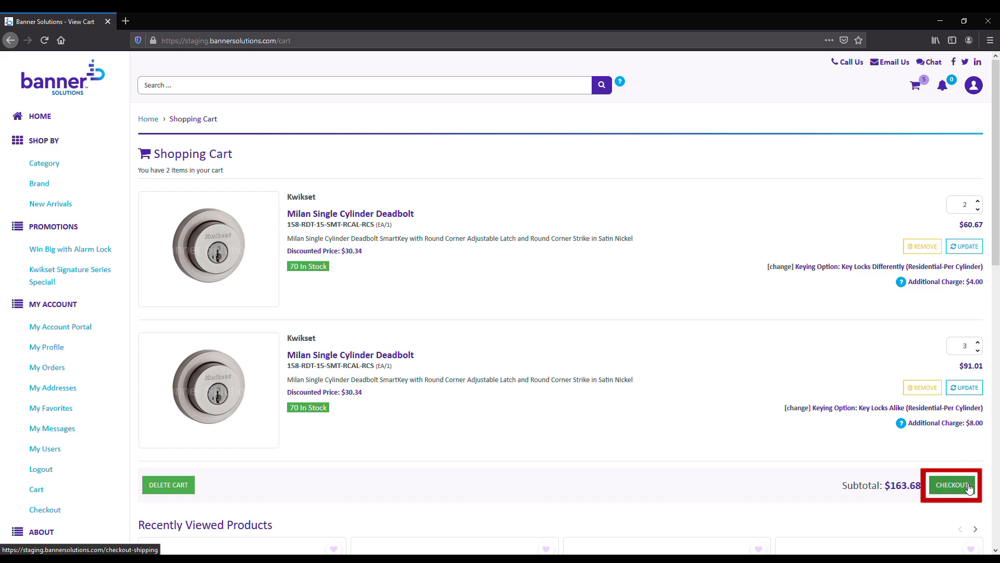